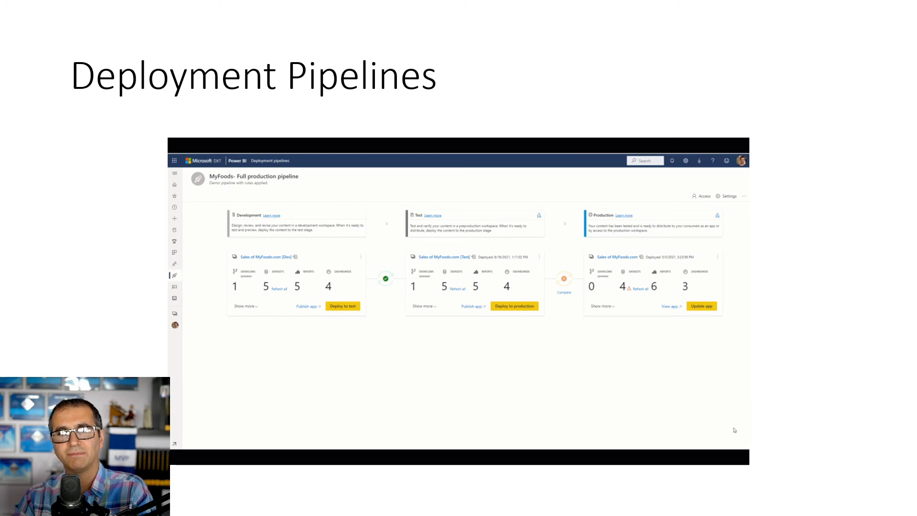
- Advance past the Content Certification slide to the Data Lineage slide showing datasets flowing into reports
{"action": "key", "text": "right"}
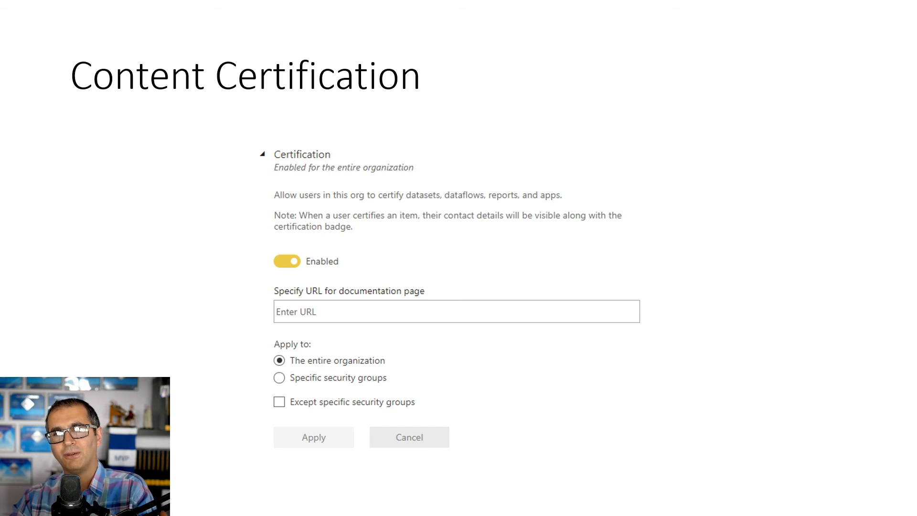
{"action": "key", "text": "Right"}
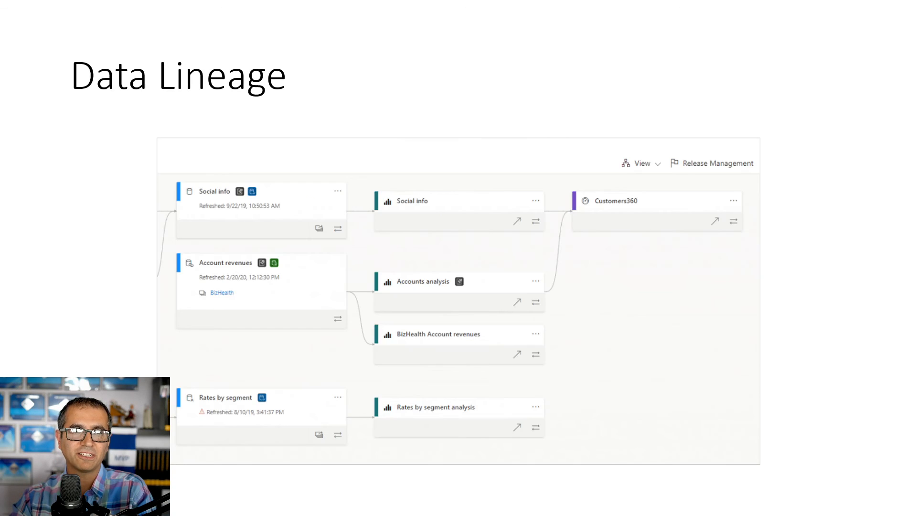